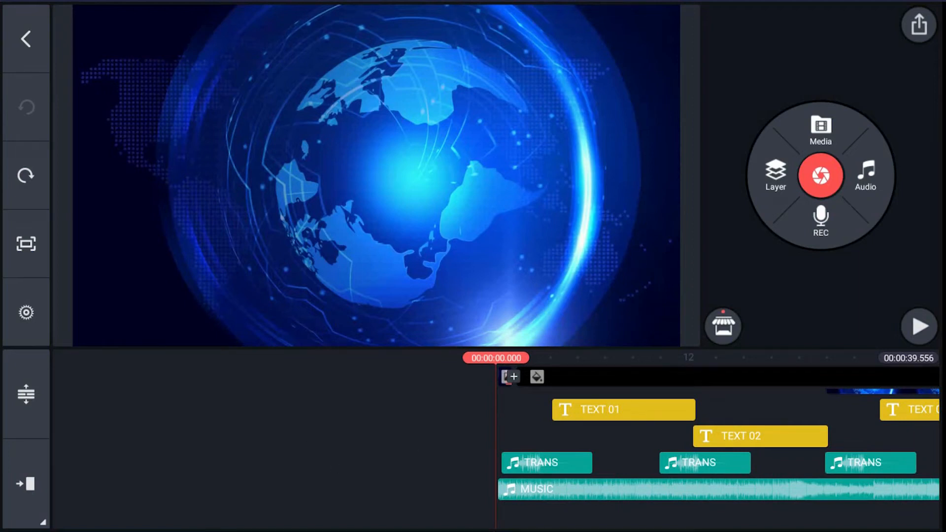
pyautogui.moveTo(922, 331)
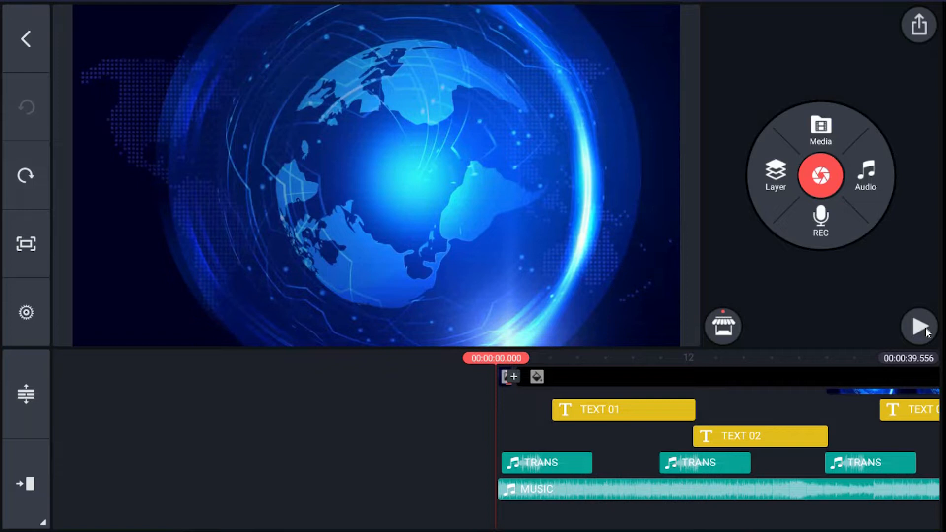
# Play the template so the red panel with its four placeholder lines is previewed
pyautogui.click(919, 326)
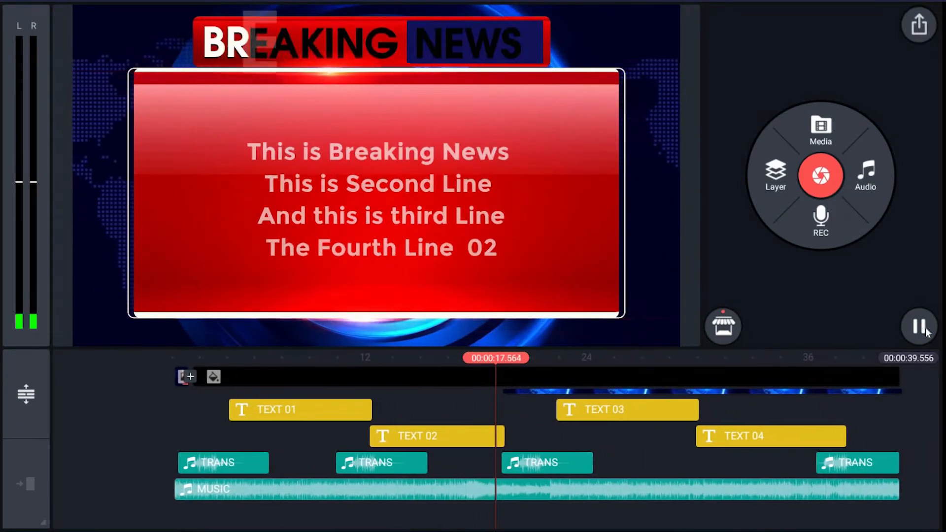
pyautogui.click(919, 325)
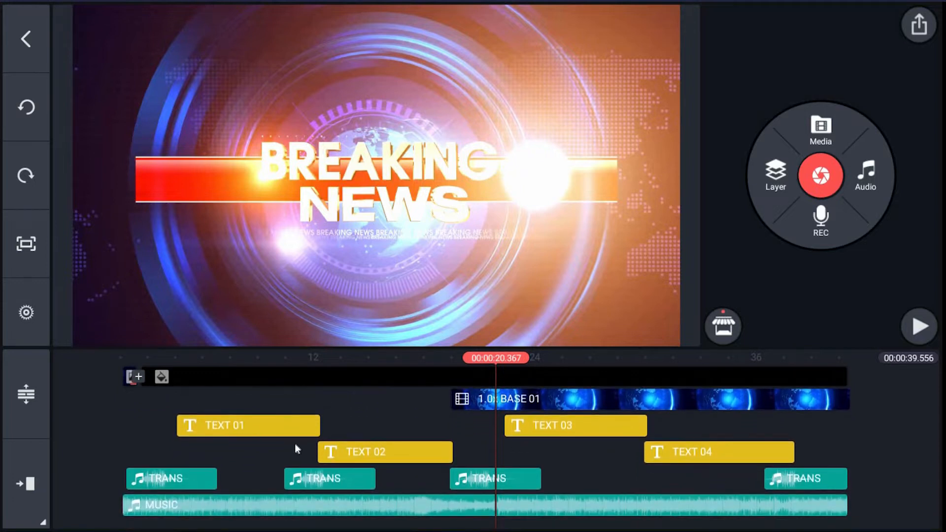
pyautogui.moveTo(622, 481)
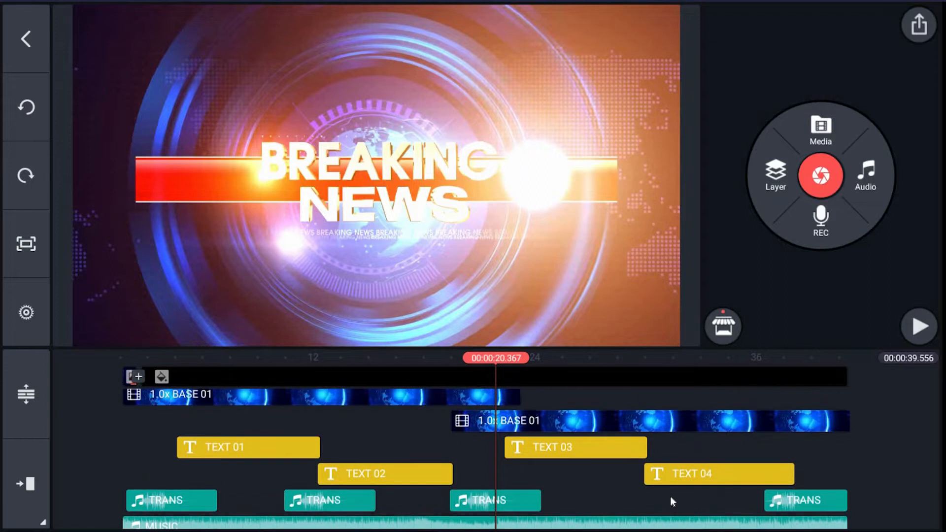
pyautogui.scroll(-3)
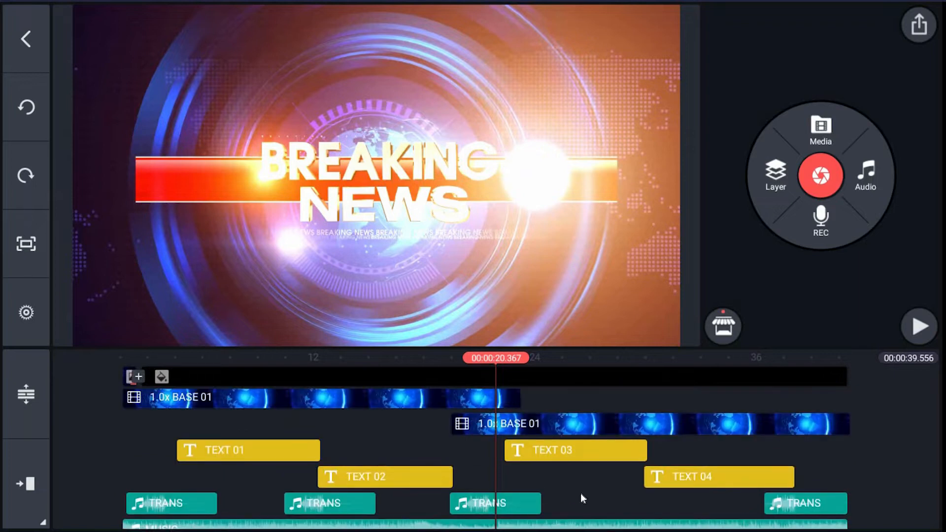
pyautogui.scroll(-3)
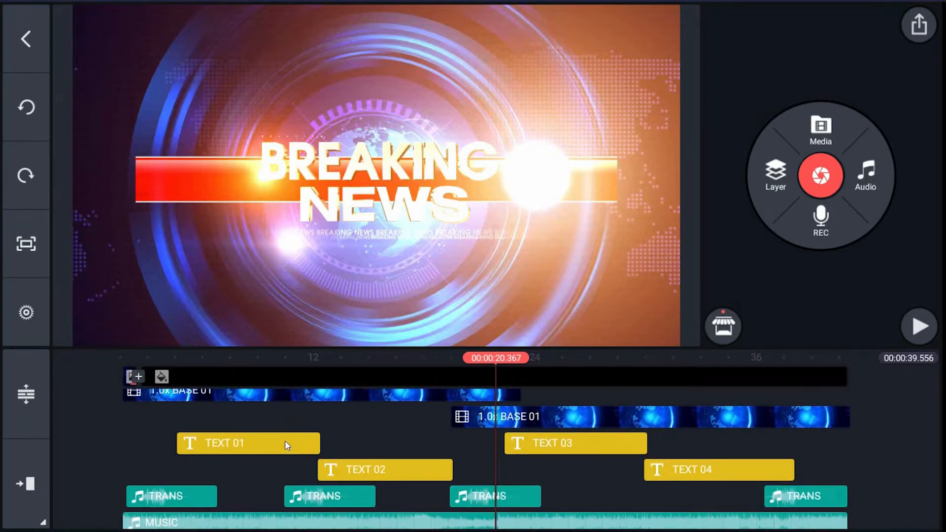
# Edit the TEXT 01 layer so its last line reads "The Fourth Line" and confirm
pyautogui.click(247, 442)
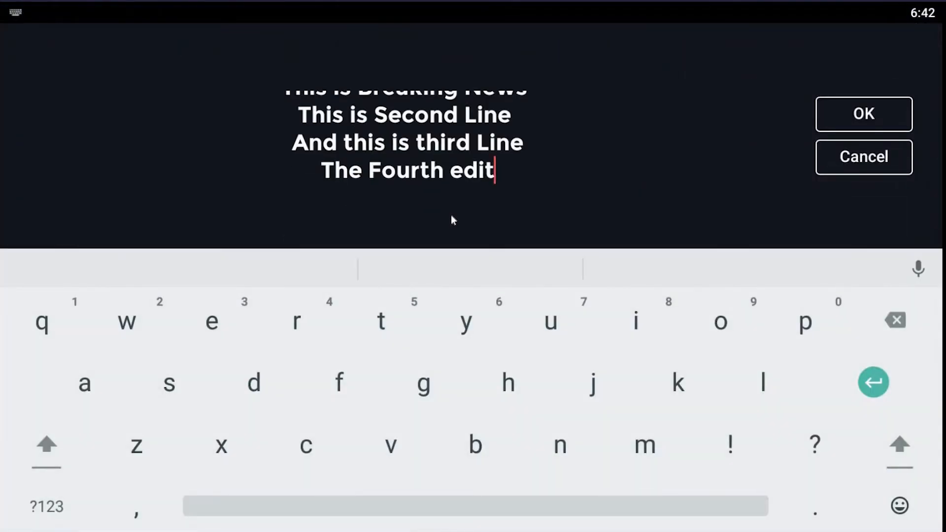
pyautogui.click(895, 320)
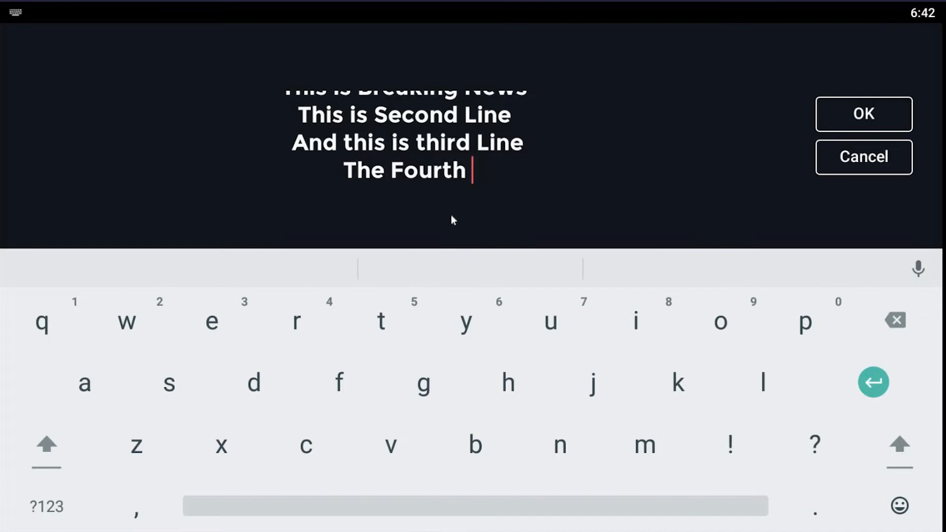
pyautogui.write('L')
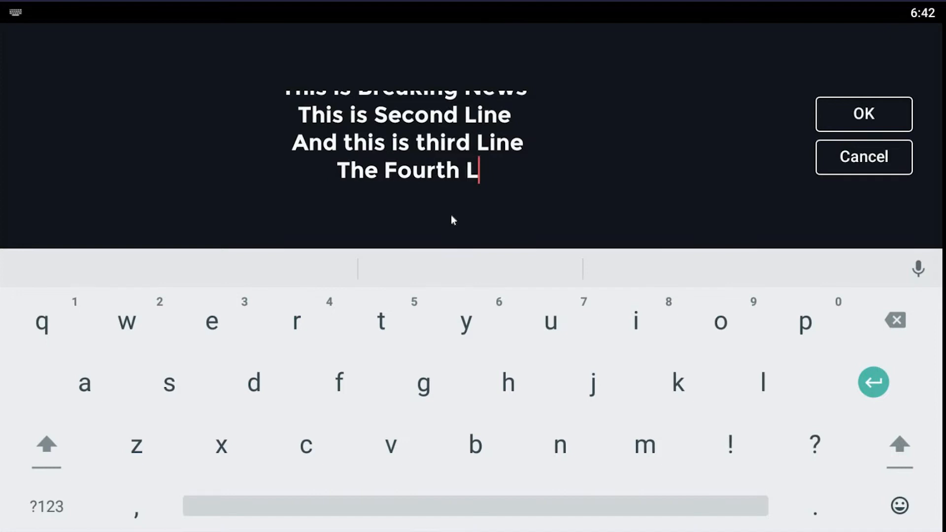
pyautogui.write('ine')
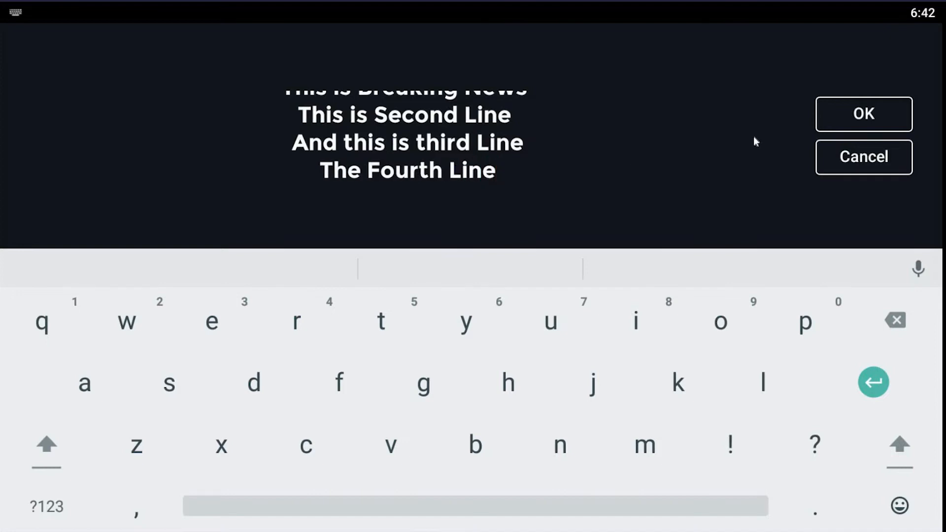
pyautogui.click(862, 114)
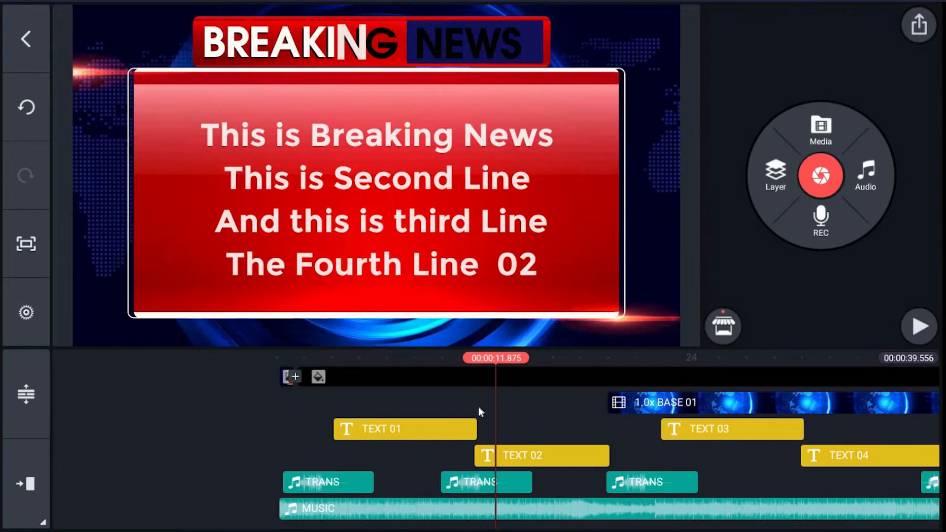
# Edit the TEXT 02 layer so its last line ends with "new" instead of "02" and confirm
pyautogui.click(540, 455)
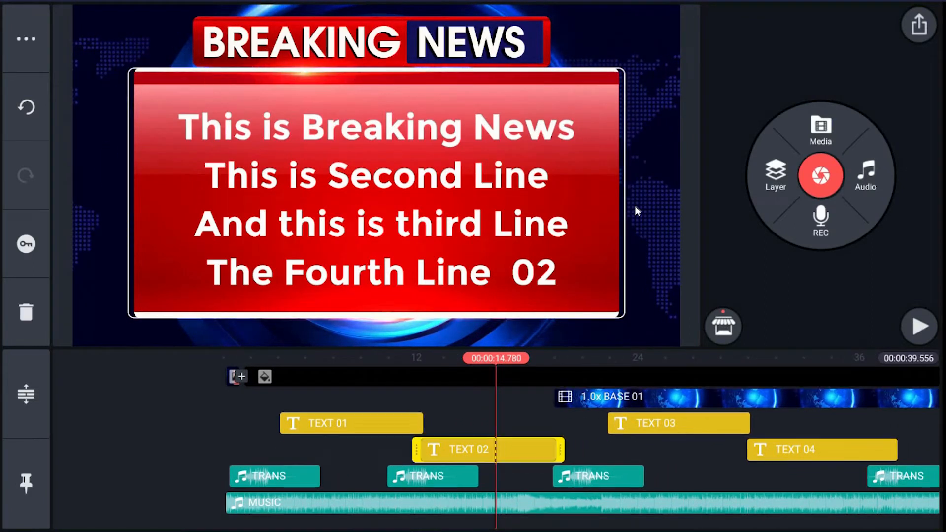
pyautogui.doubleClick(374, 199)
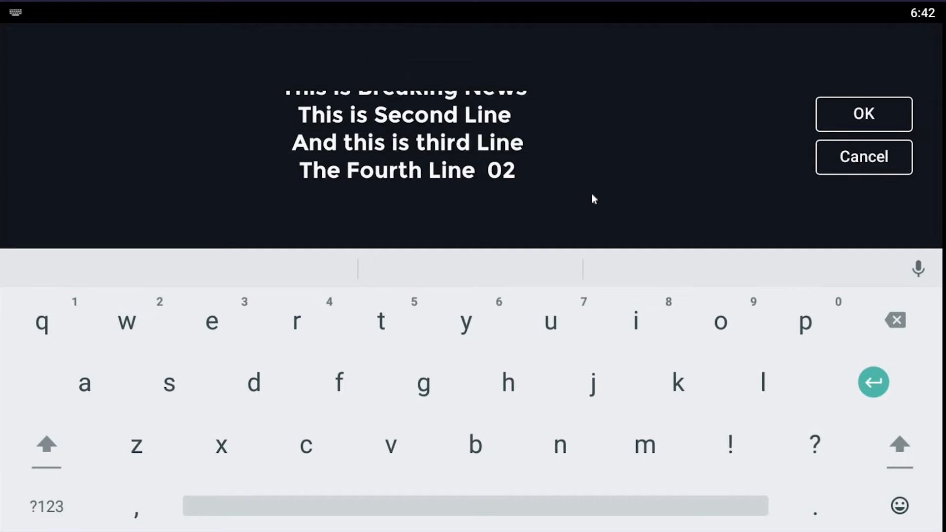
pyautogui.click(894, 319)
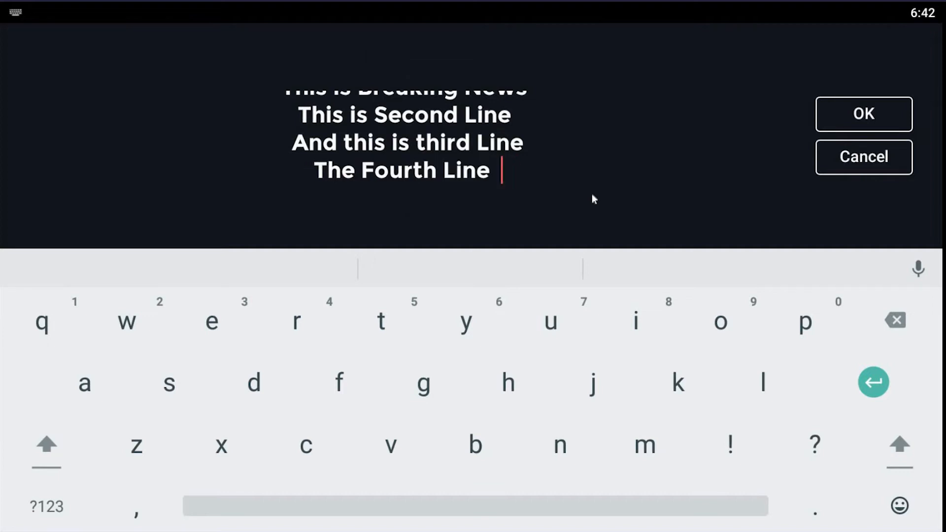
pyautogui.write('new')
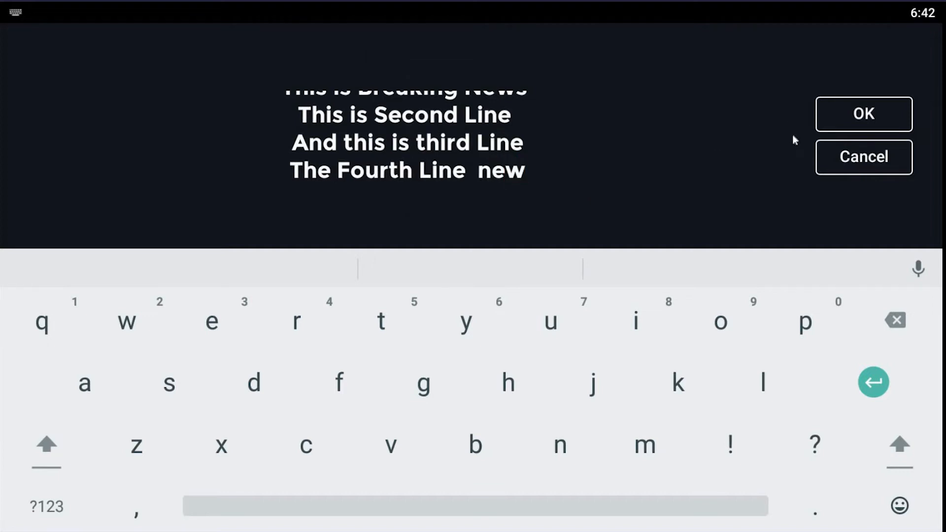
pyautogui.click(863, 114)
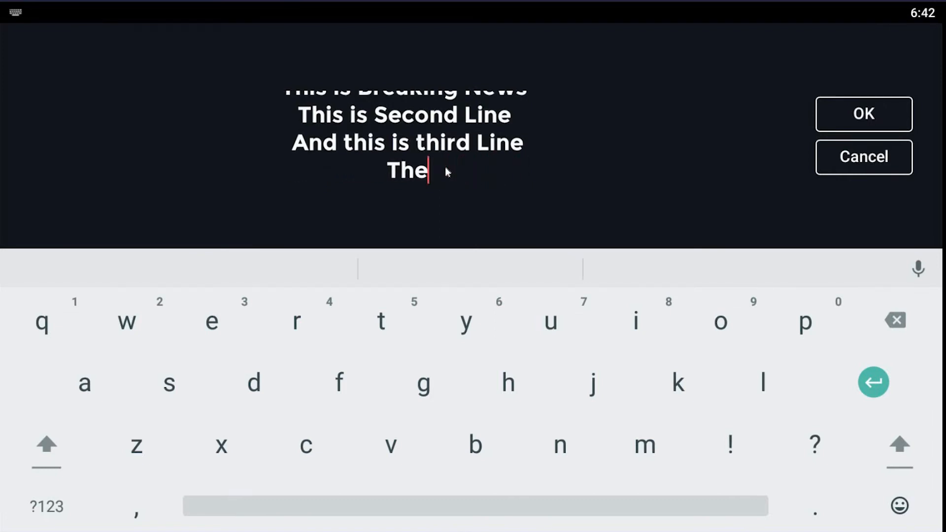
# Replace the fourth line with the Hindi text बड़ी खबरें और मुख्य समाचार, confirm, and play from the start
pyautogui.write('बड़ी खबरें और मुख्य समाचार')
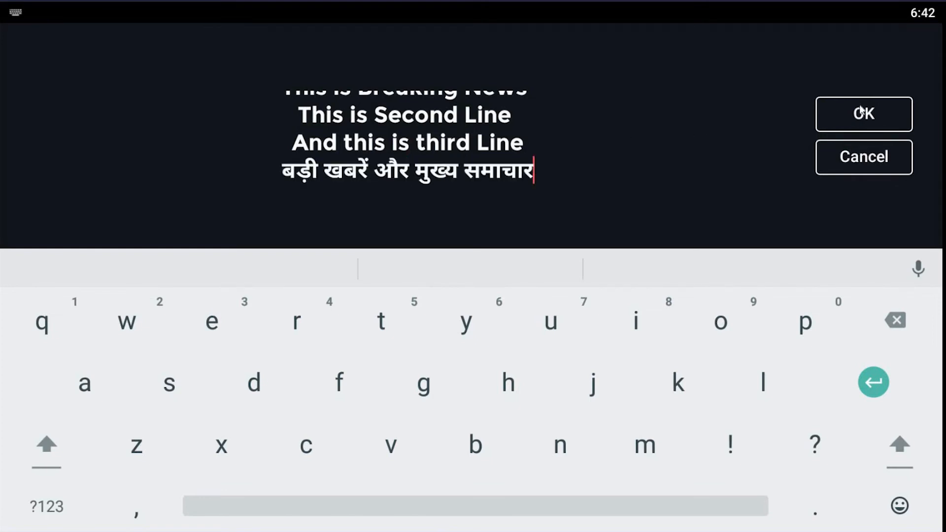
pyautogui.click(862, 114)
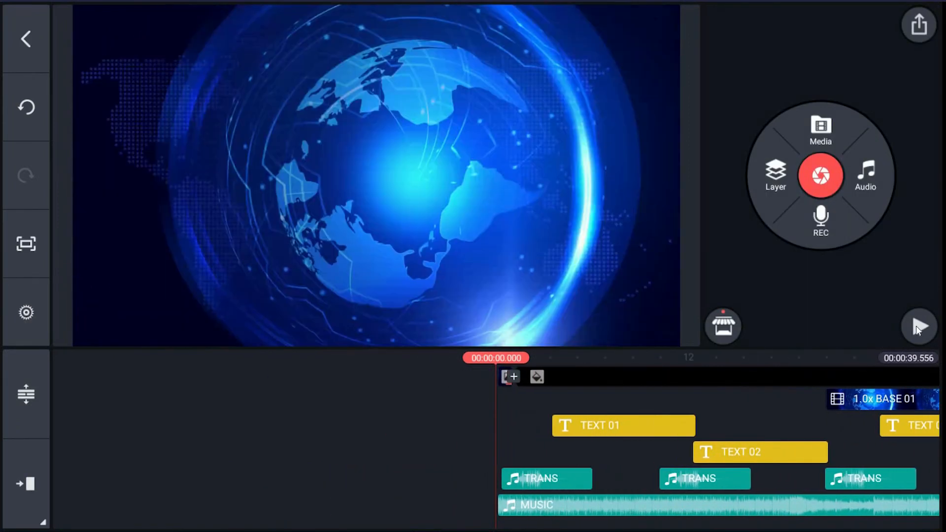
pyautogui.click(918, 326)
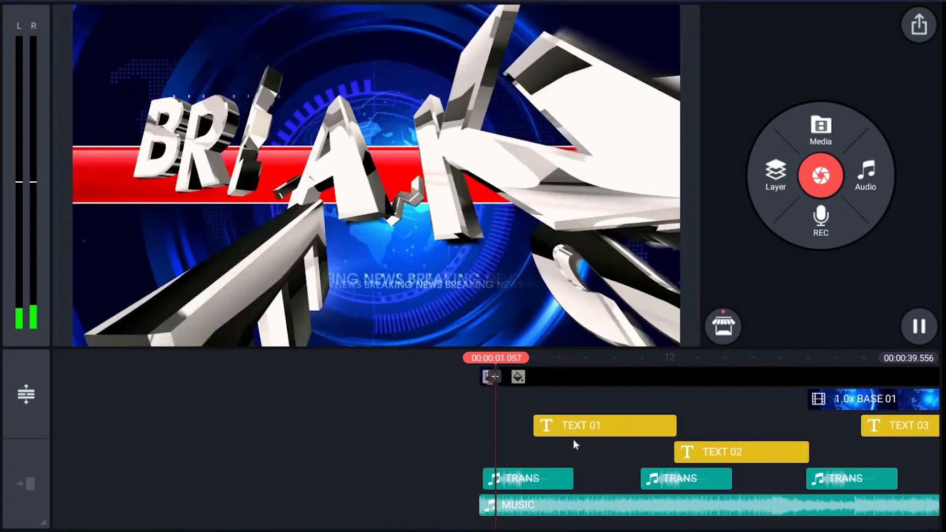